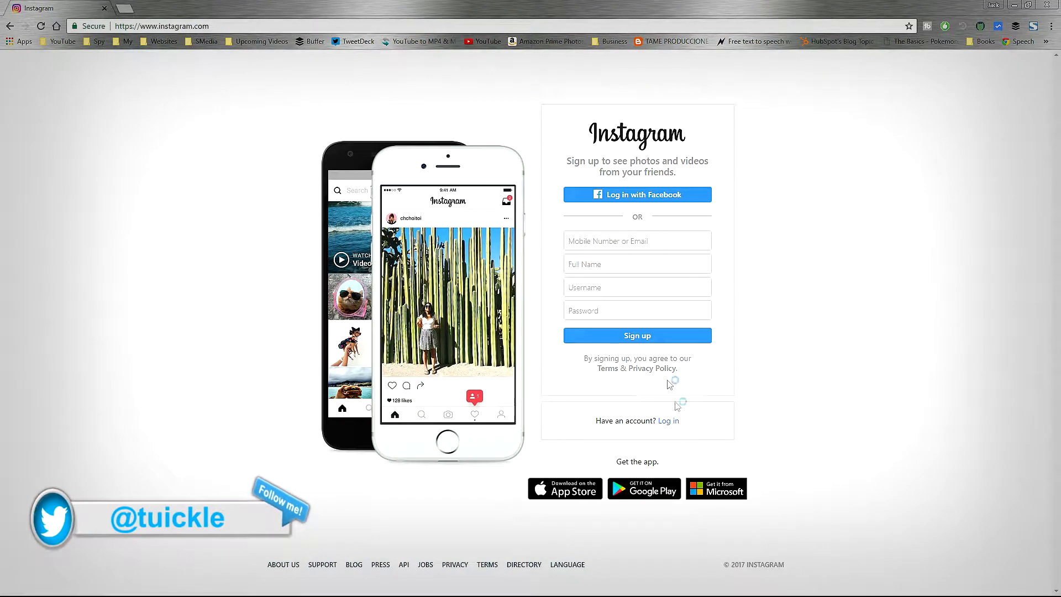
Switch from sign-up to log-in and sign in to reach the home feed.
left_click(669, 420)
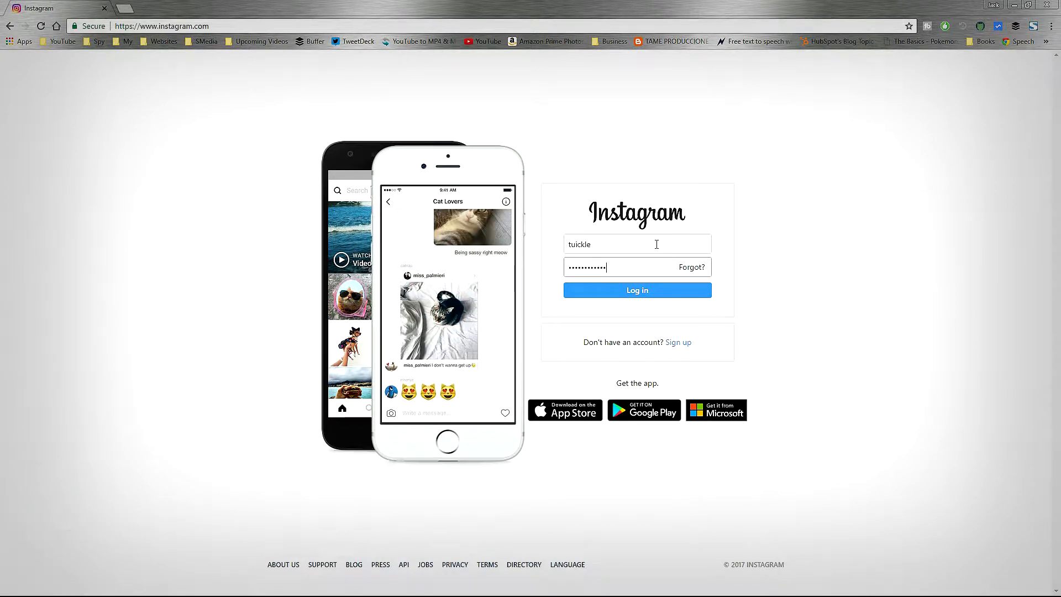
left_click(636, 290)
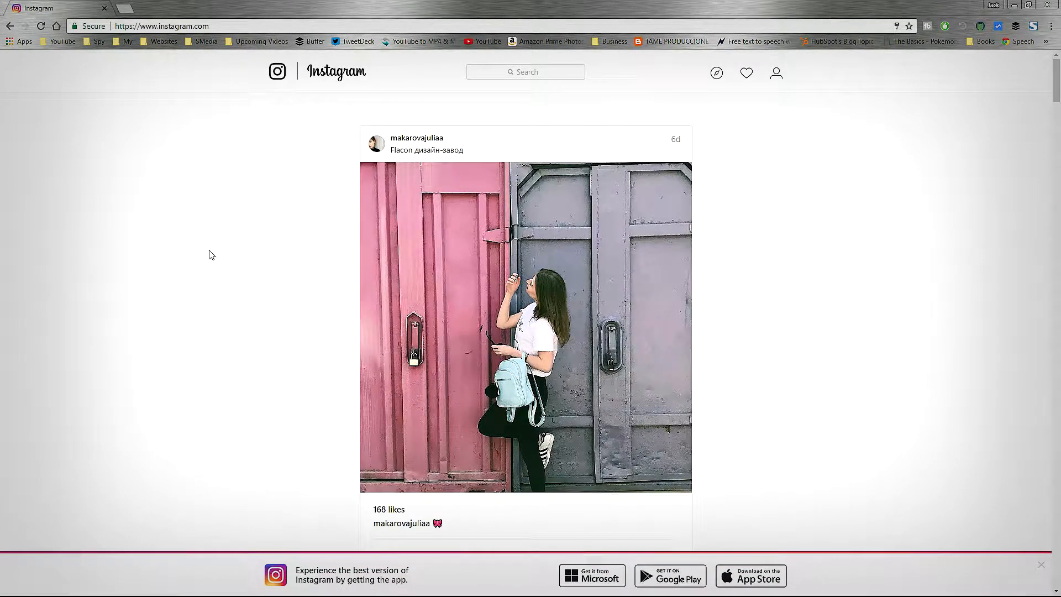
Bring up developer tools via Inspect and enable mobile device emulation of the feed.
right_click(212, 254)
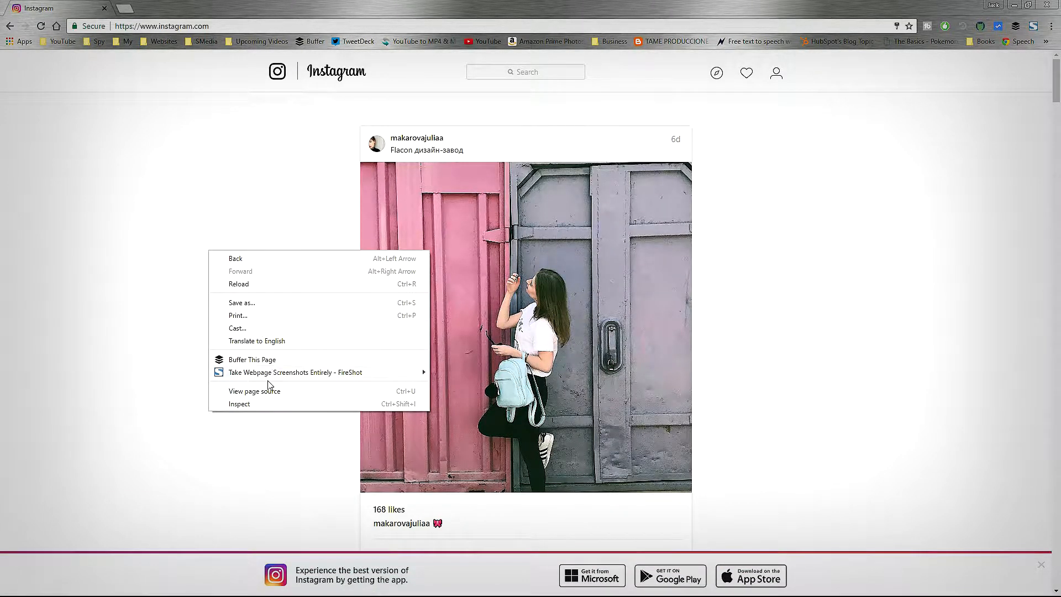
left_click(238, 403)
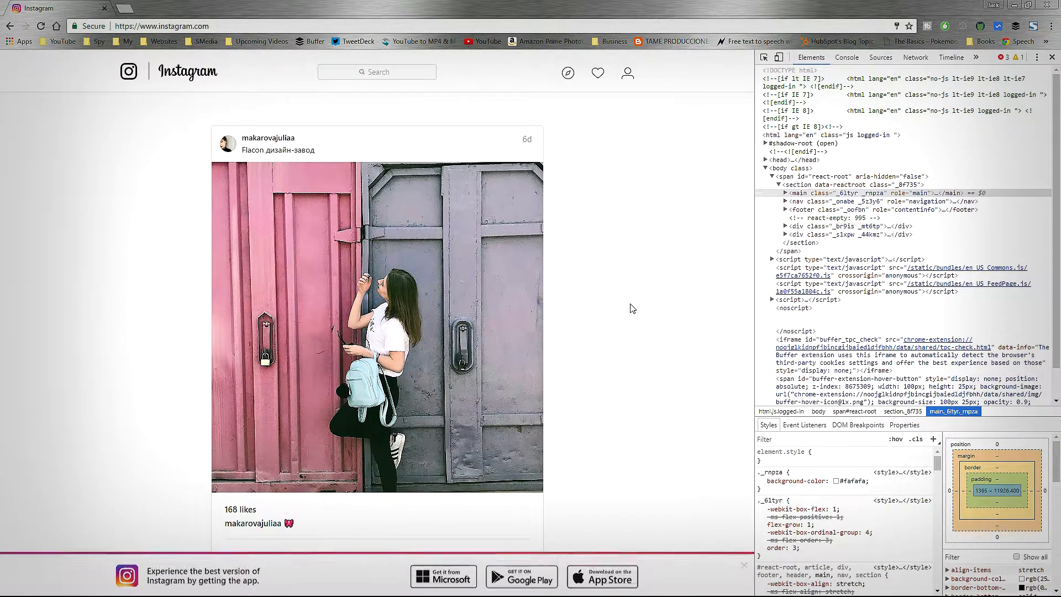
mouse_move(780, 58)
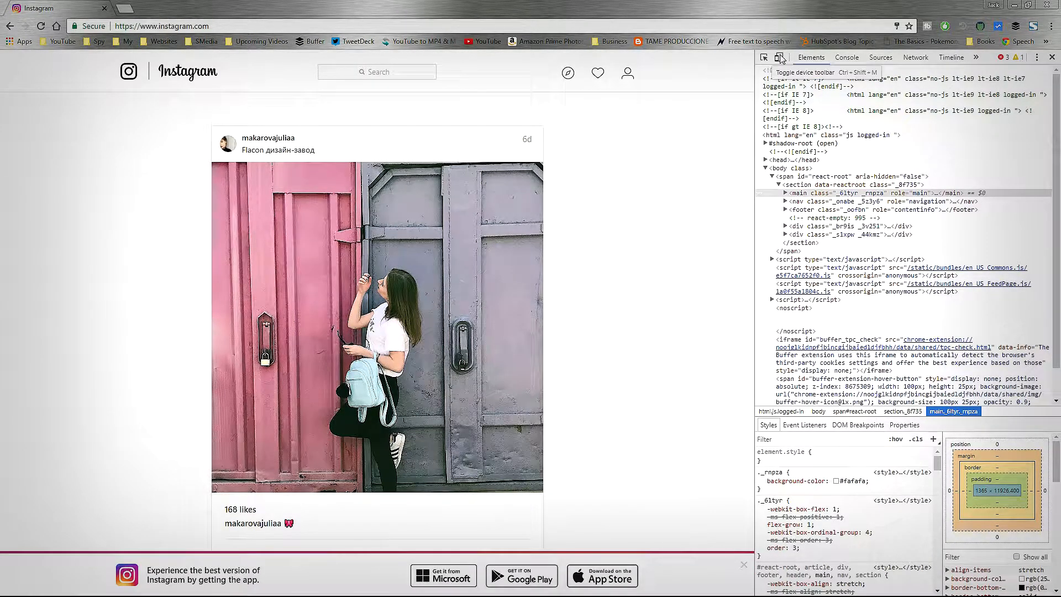
left_click(780, 57)
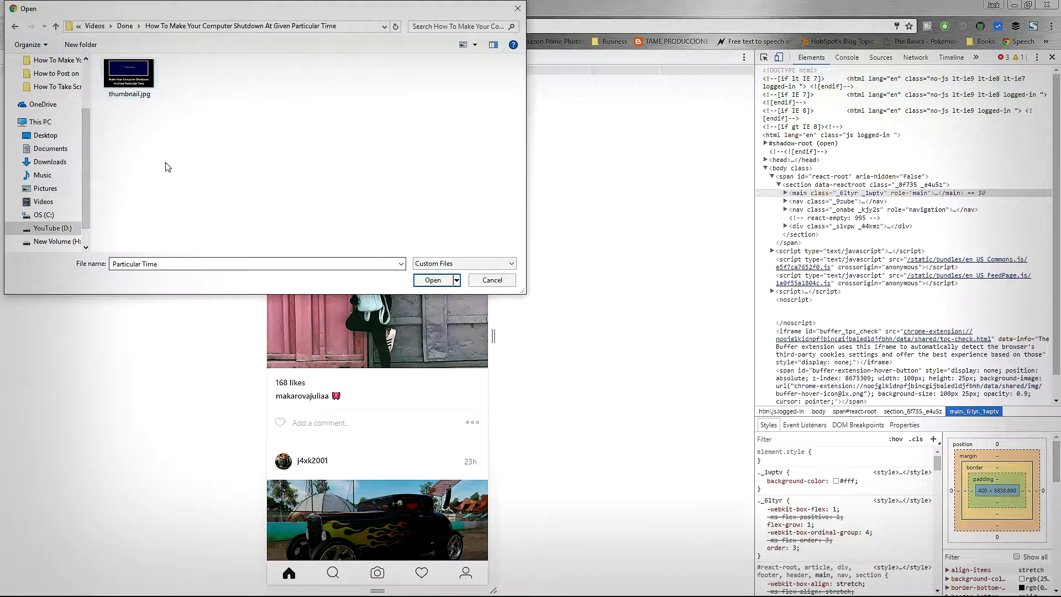
Choose thumbnail.jpg in the Open dialog so it loads into the new-post crop screen.
left_click(130, 75)
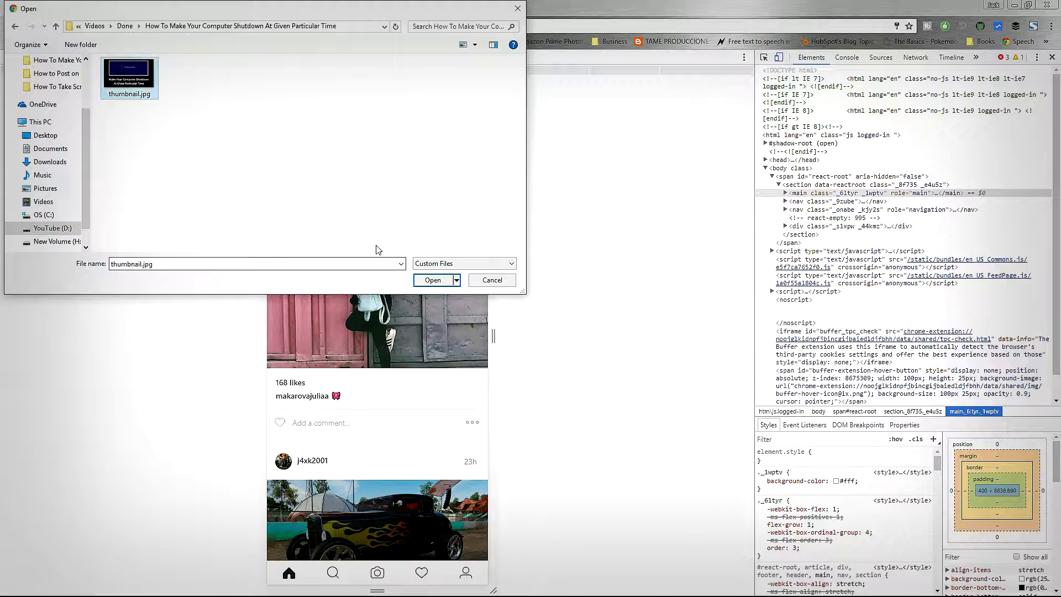
left_click(432, 281)
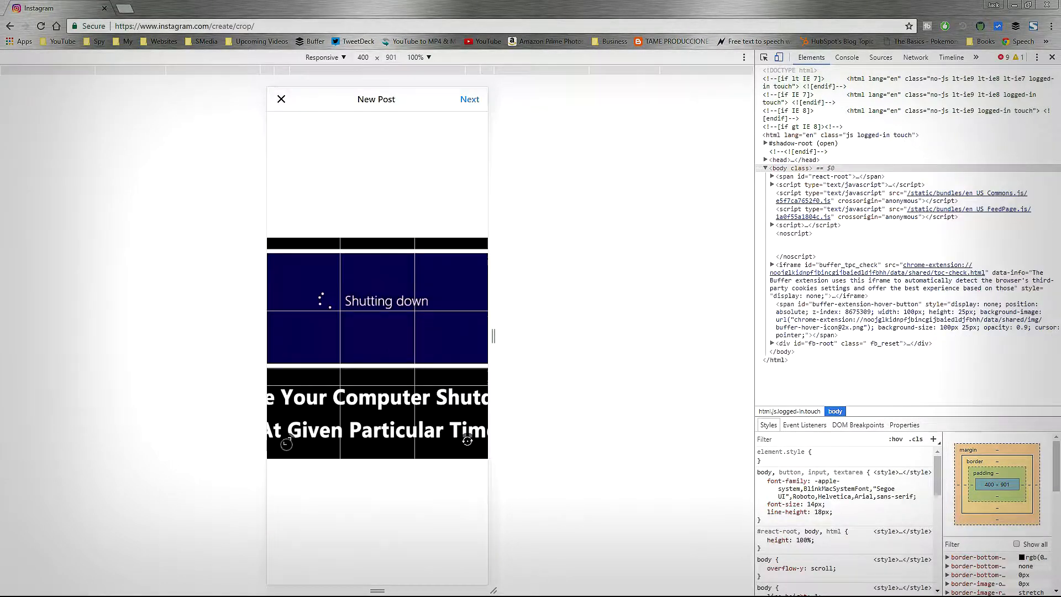